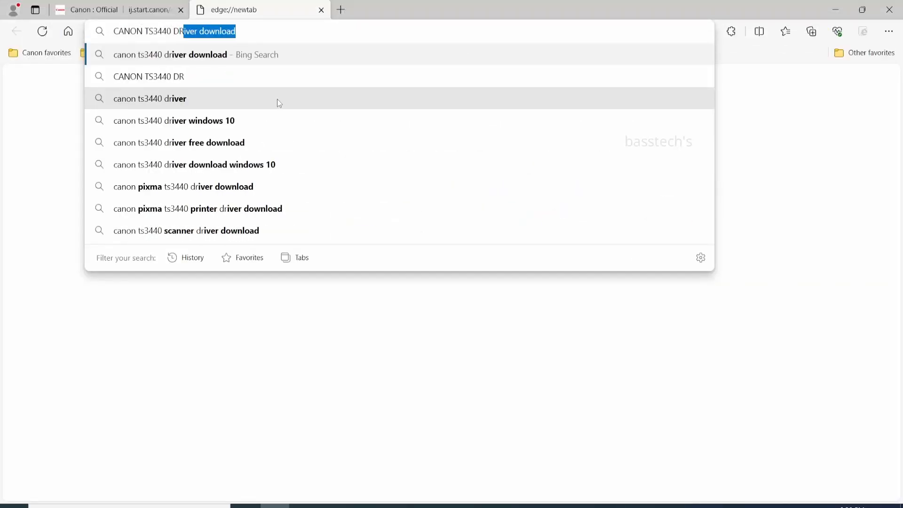
Search Bing for the Canon TS3440 driver and reach the Drivers list on Canon Middle East's support page.
click(196, 54)
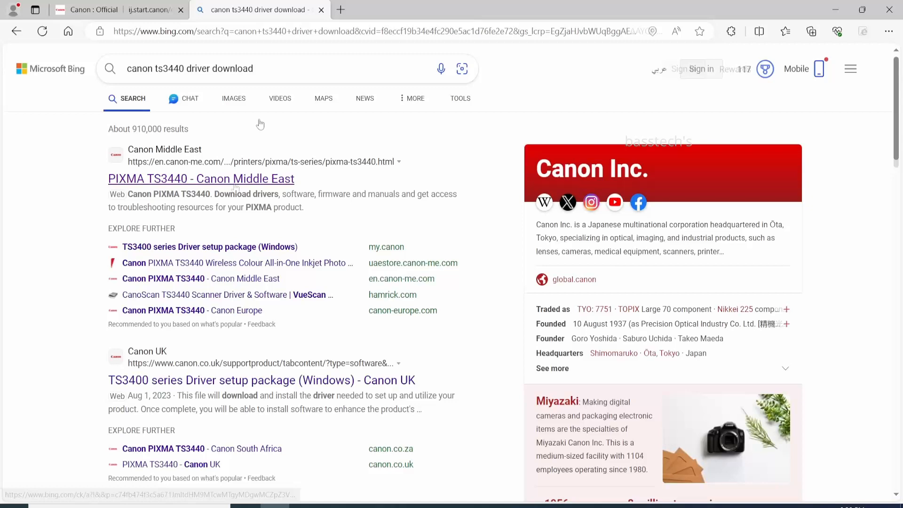
click(201, 179)
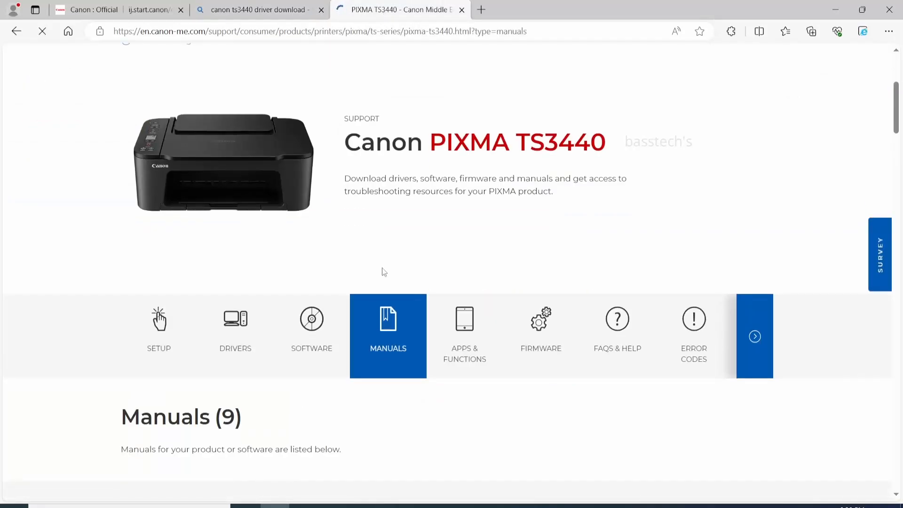
click(236, 328)
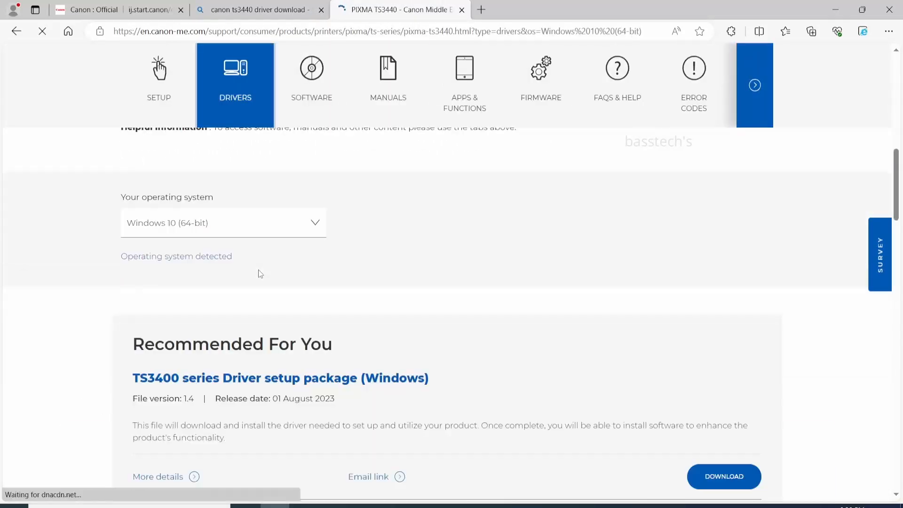
Start downloading the E3400/TS3400 series MP Driver Ver.1.02 for Windows, accepting Canon's license.
scroll(down, 3)
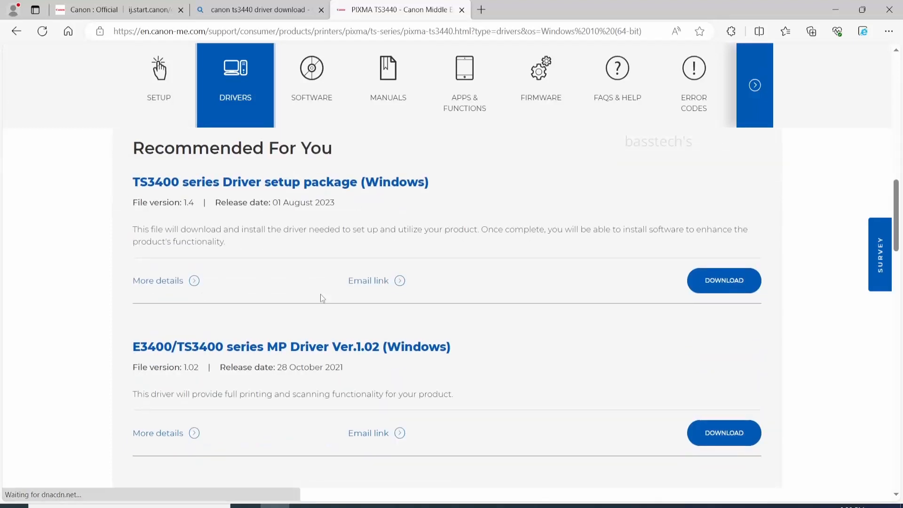
scroll(down, 3)
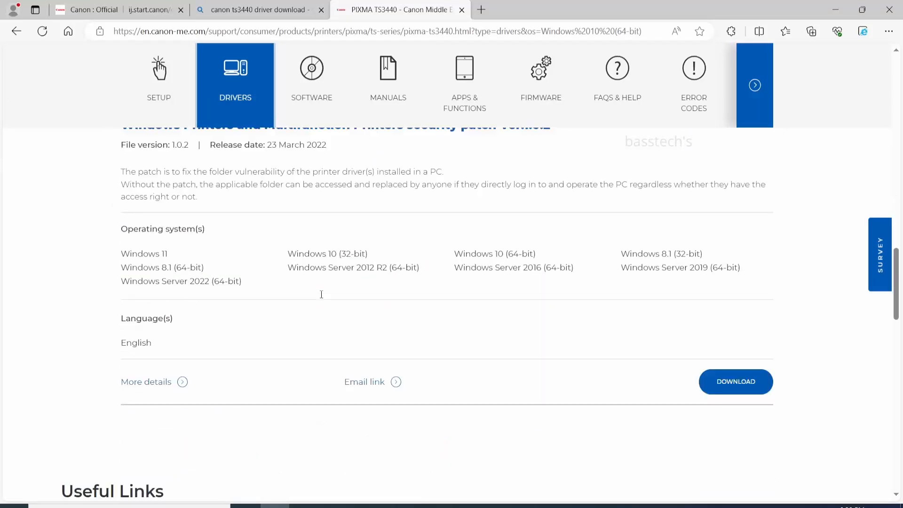
click(736, 382)
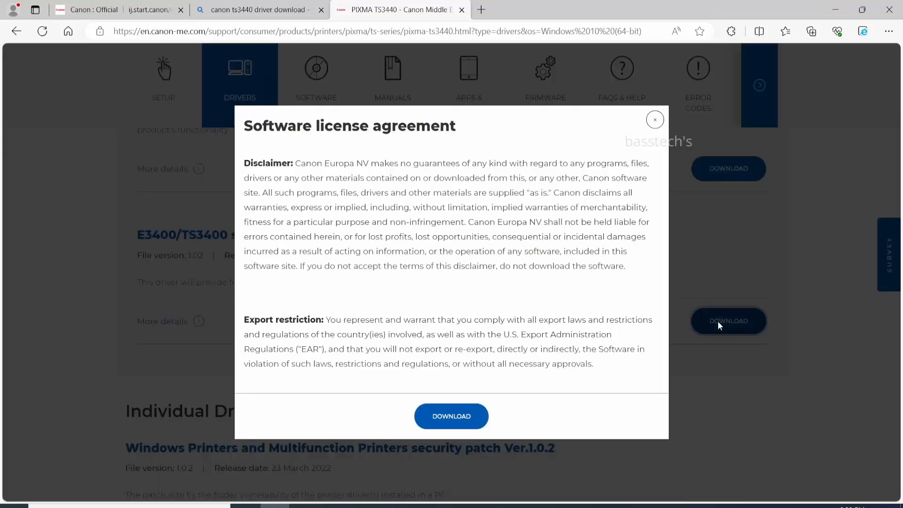
click(451, 416)
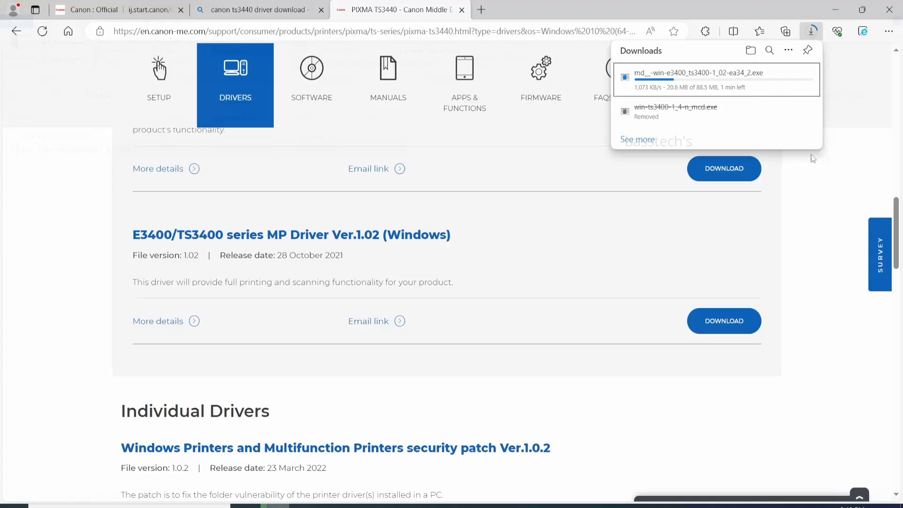
Run the downloaded driver package as administrator so it extracts its folder.
right_click(80, 149)
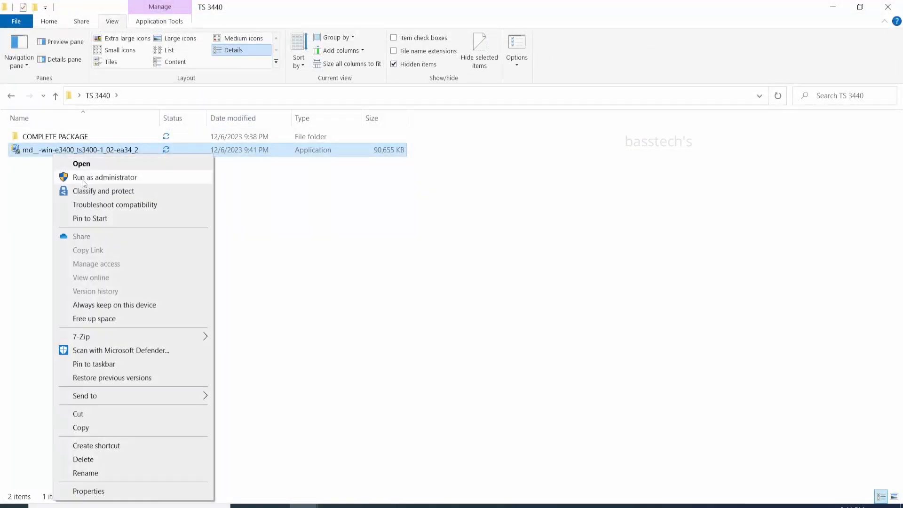
click(81, 164)
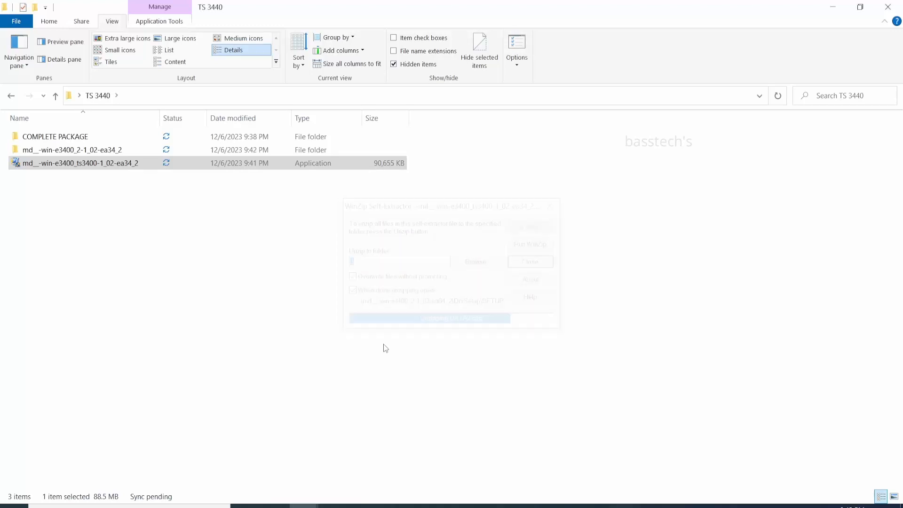
double_click(72, 150)
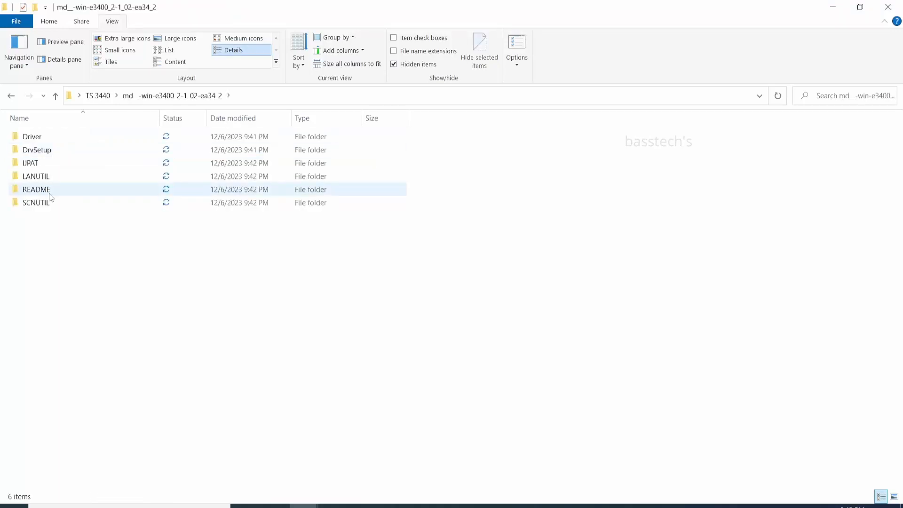
mouse_move(36, 149)
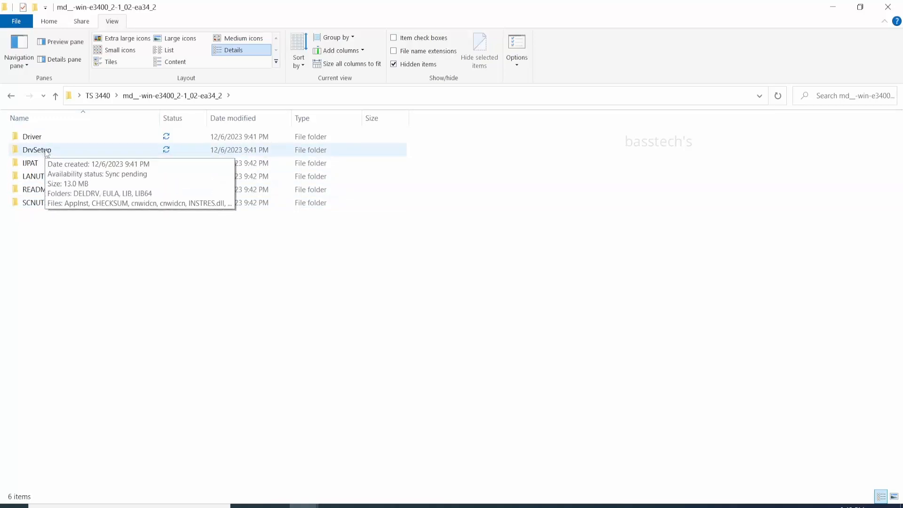
Launch SETUP64 from the extracted DrvSetup folder to start the Canon IJ Driver Installer.
double_click(37, 150)
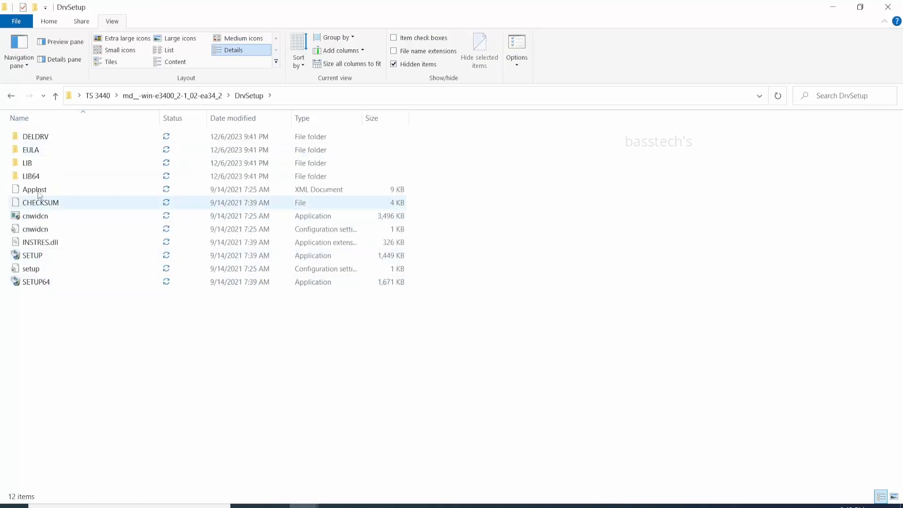
click(30, 269)
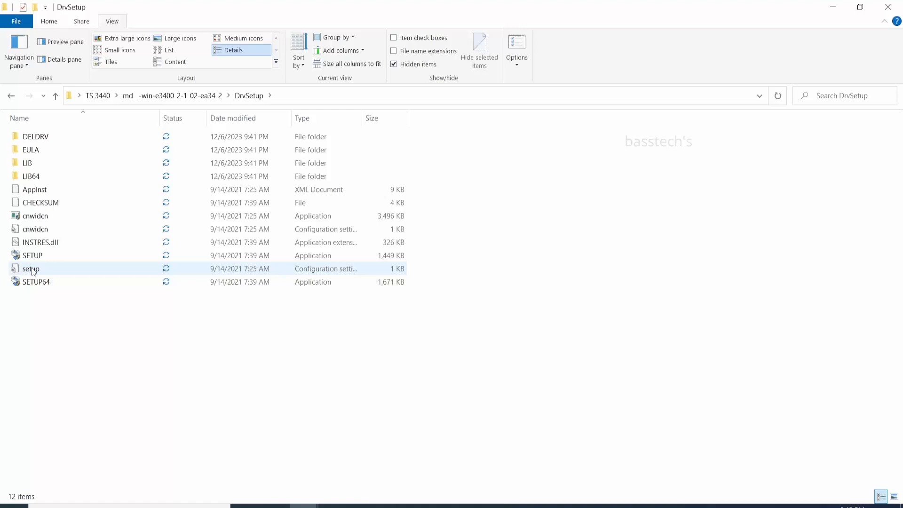
click(36, 282)
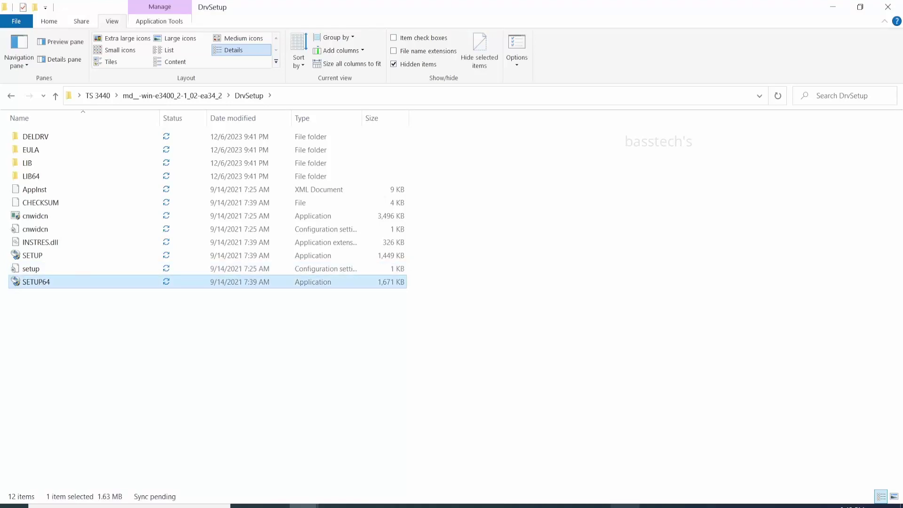
double_click(36, 282)
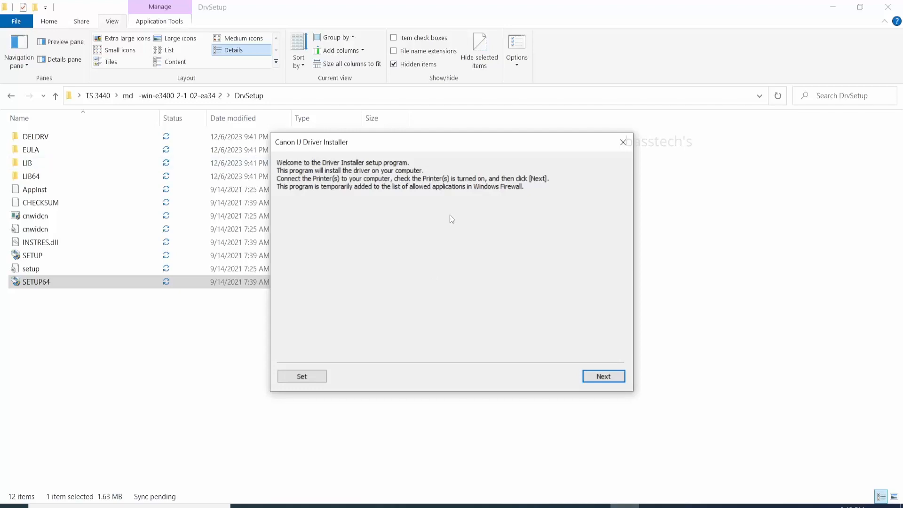
Proceed with Europe, Middle East, Africa as residence and search again after the printer-not-found tips.
click(603, 376)
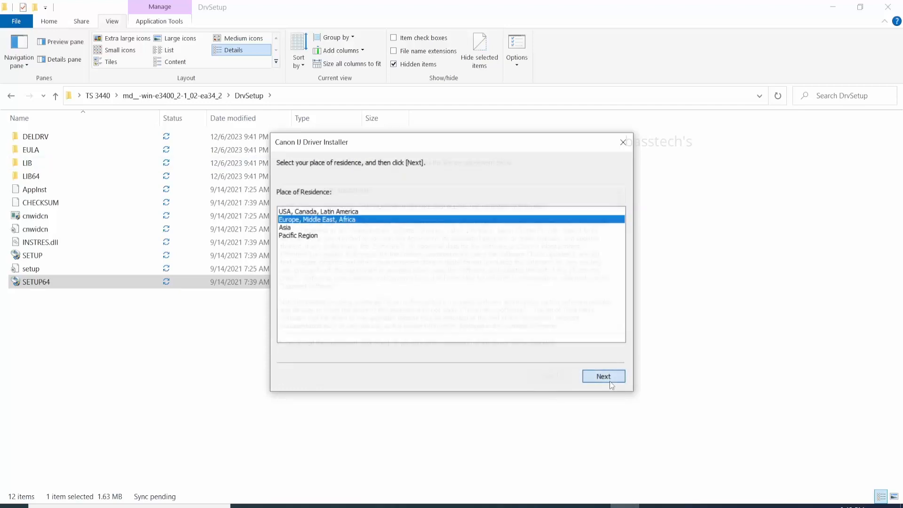
click(603, 377)
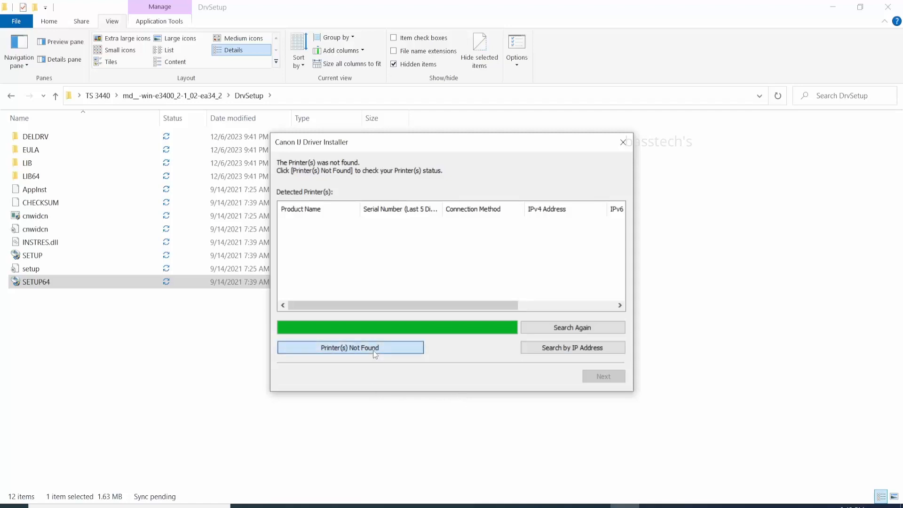
click(350, 347)
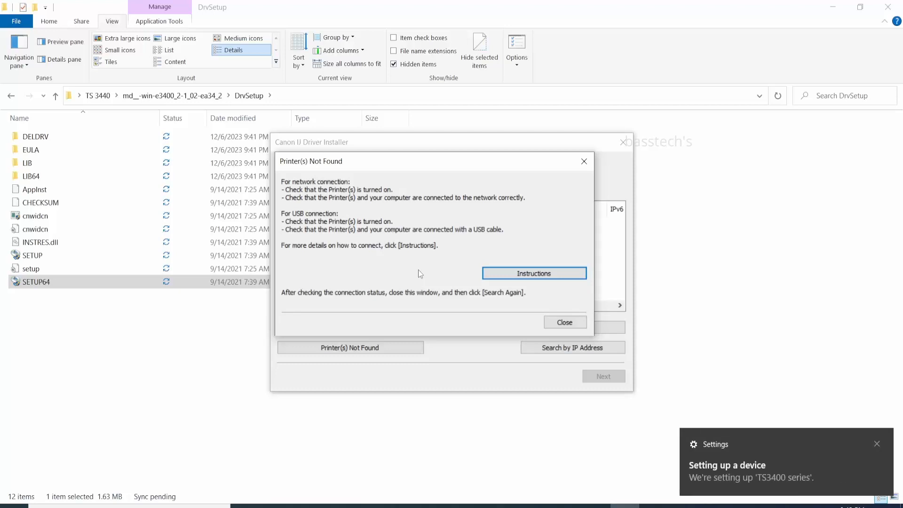
mouse_move(565, 322)
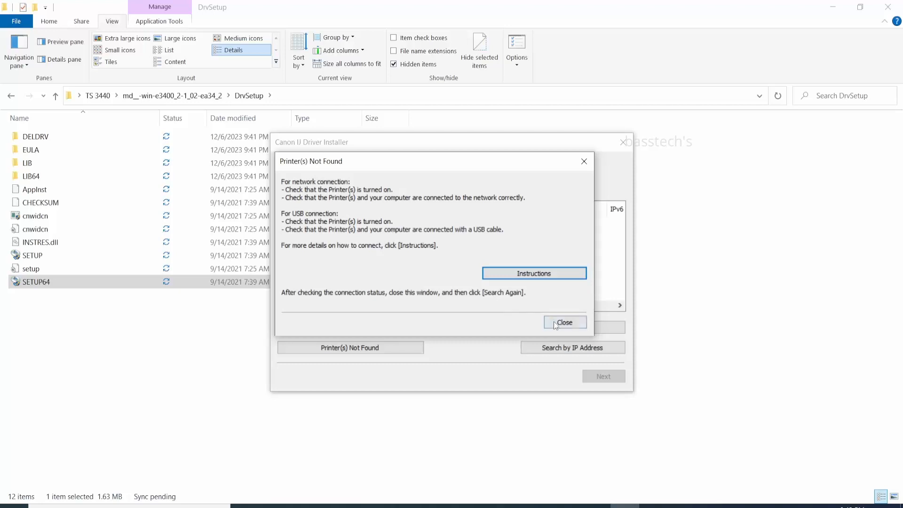
click(564, 322)
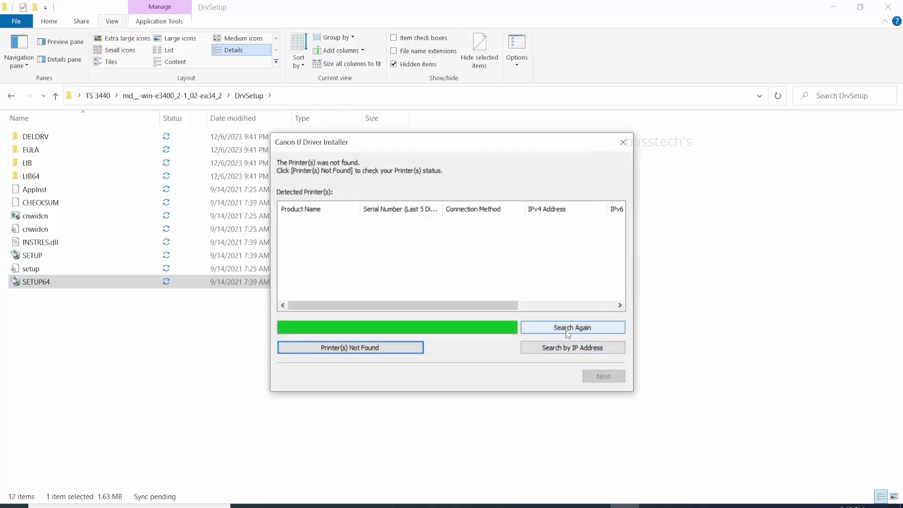
click(572, 328)
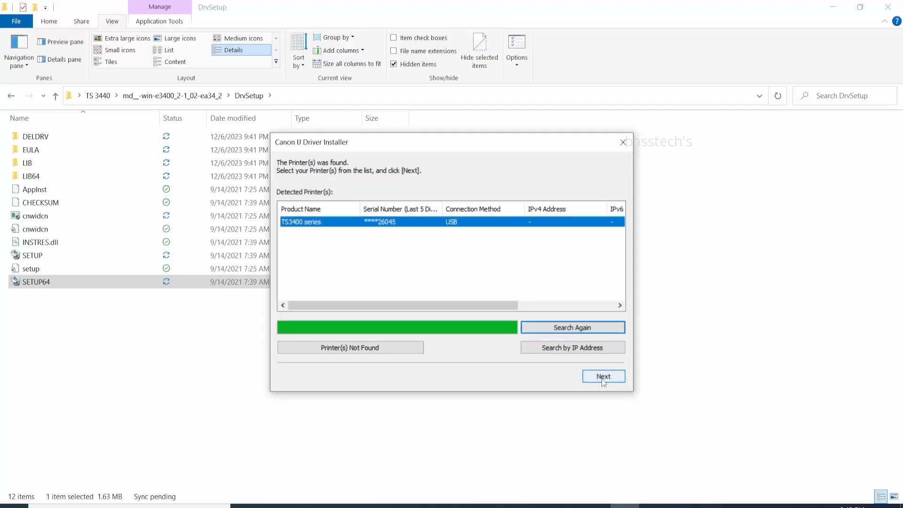
Install the driver for the detected USB TS3400 series printer and exit the installer.
click(603, 376)
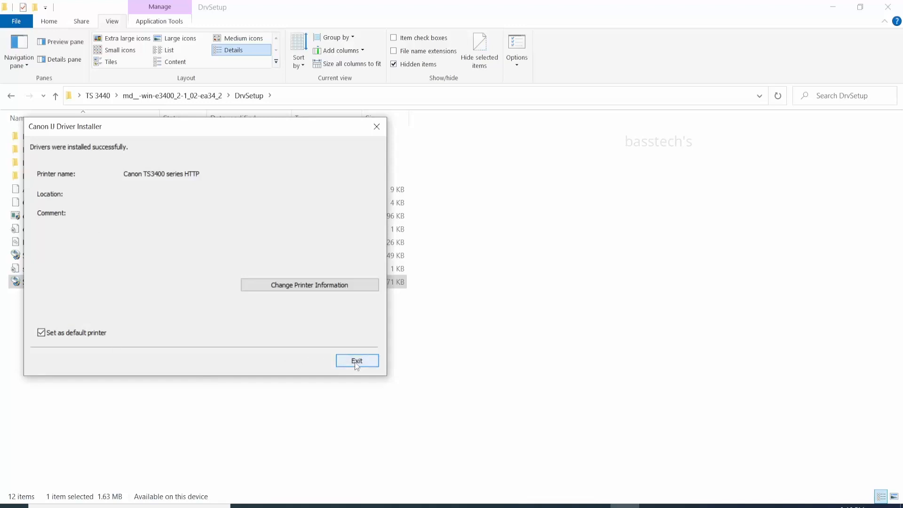
click(356, 361)
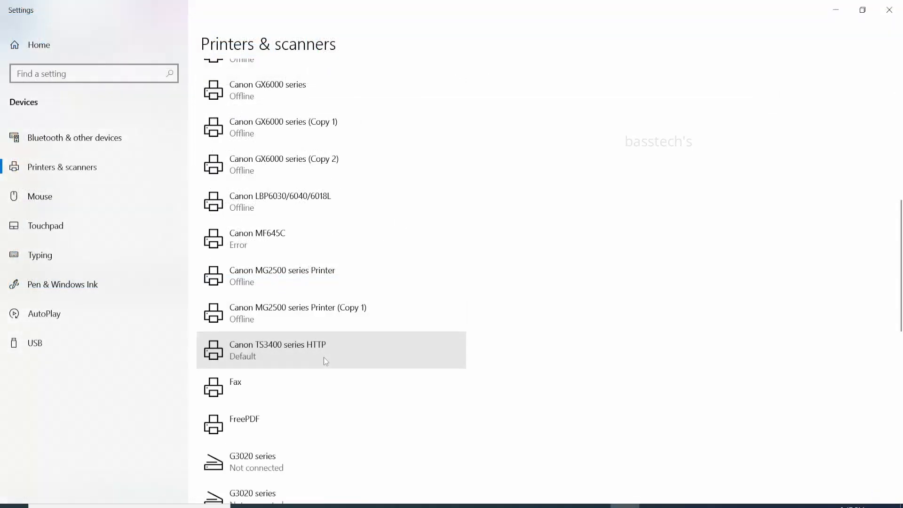
View the Canon TS3400 series HTTP printer status from Maintenance properties, confirming it is online with ink levels.
click(331, 350)
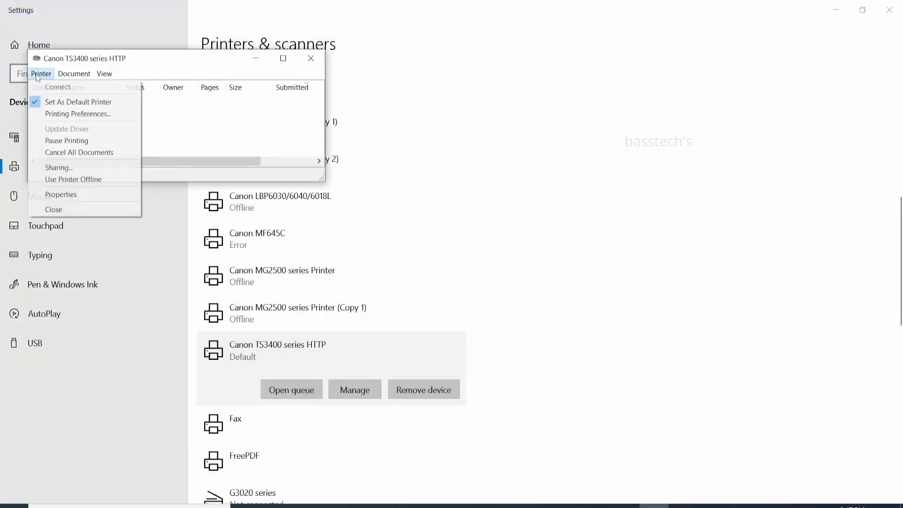
click(60, 194)
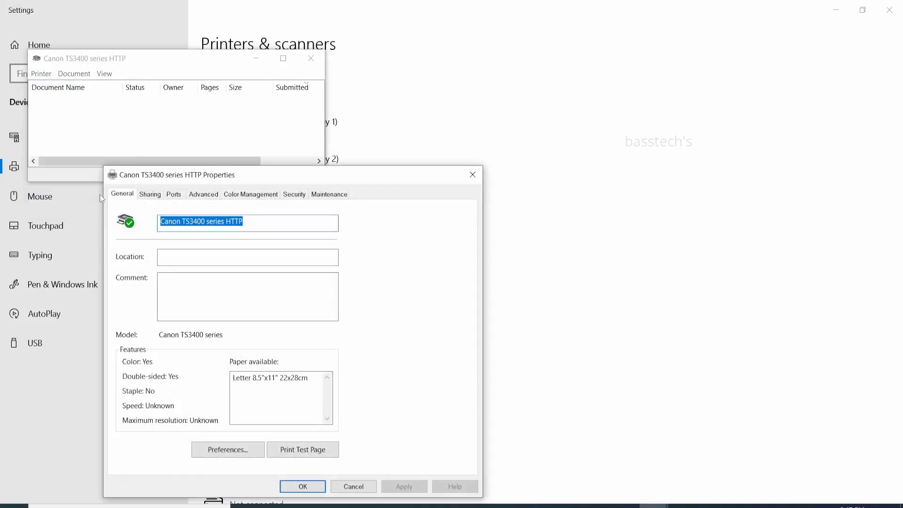
click(329, 193)
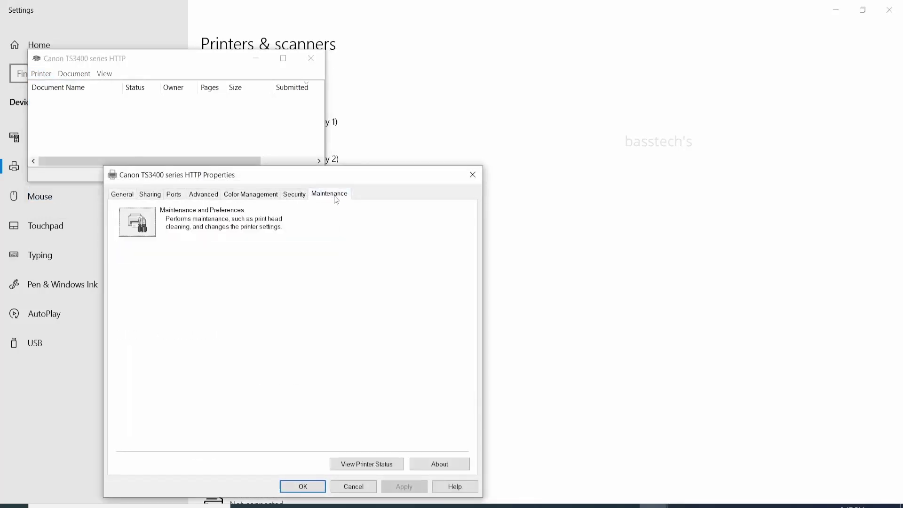
click(366, 464)
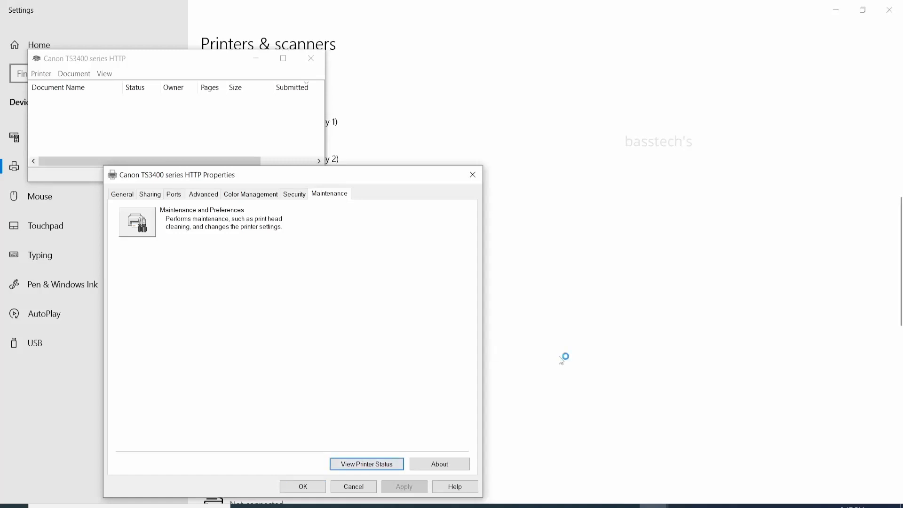
click(367, 464)
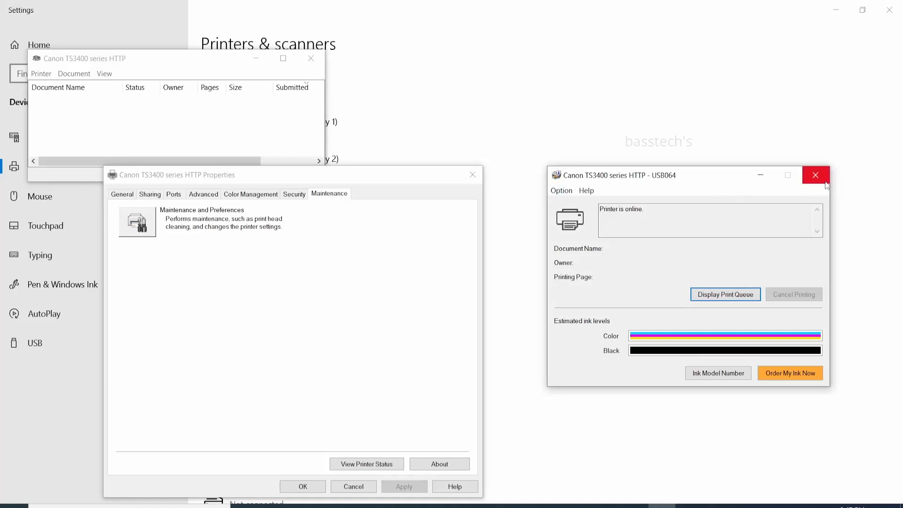
click(815, 174)
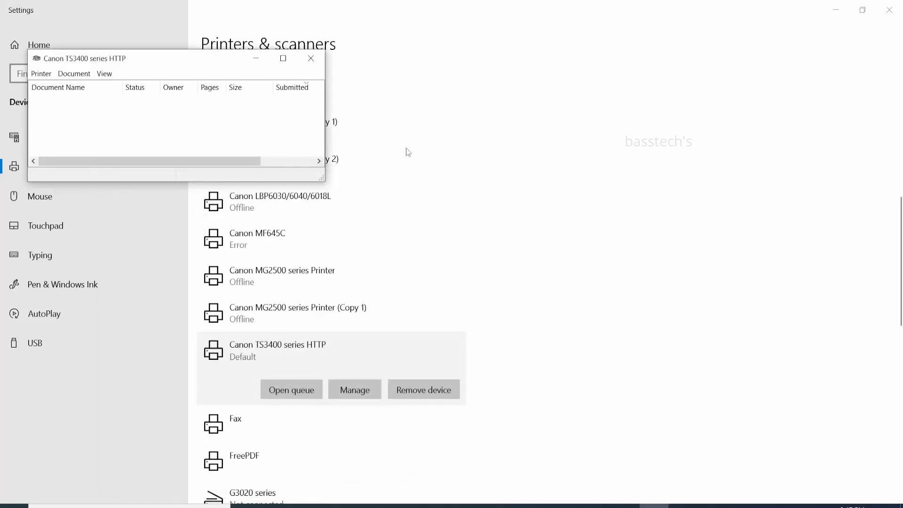